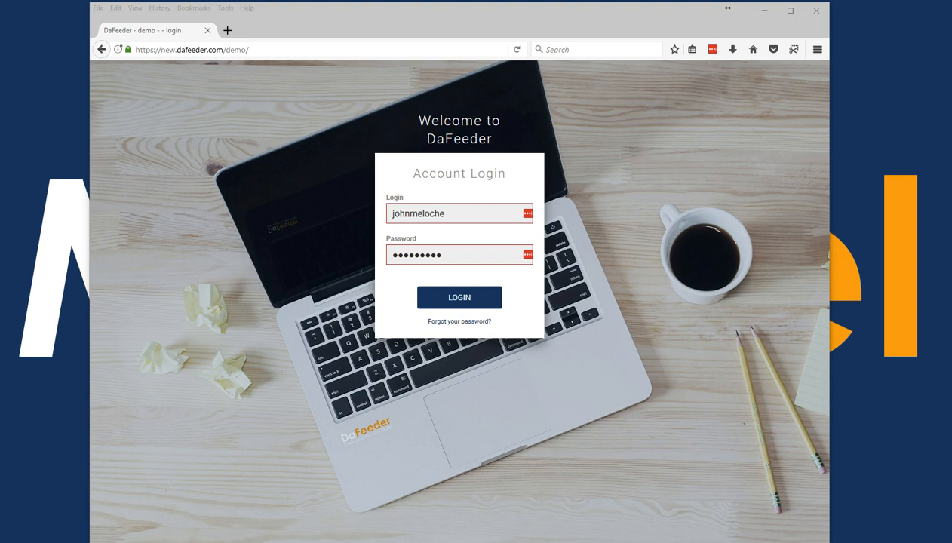
Log in to the DaFeeder demo account from the Account Login form.
{"action": "left_click", "coordinate": [460, 297]}
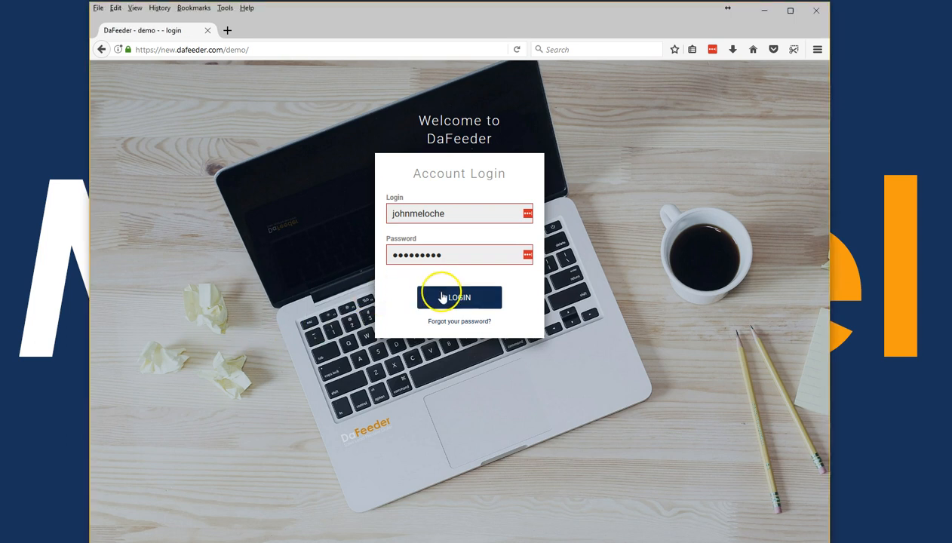
{"action": "left_click", "coordinate": [459, 296]}
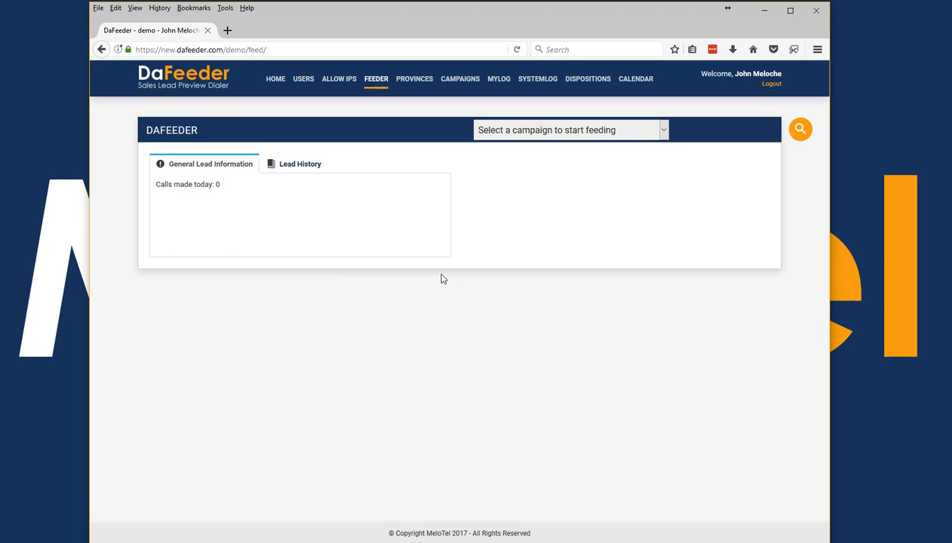
{"action": "mouse_move", "coordinate": [409, 149]}
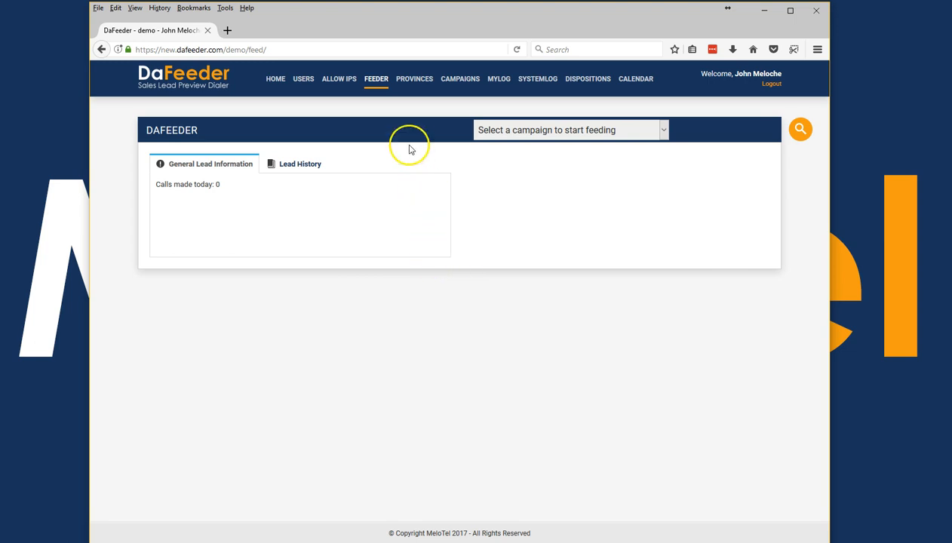
{"action": "mouse_move", "coordinate": [383, 117]}
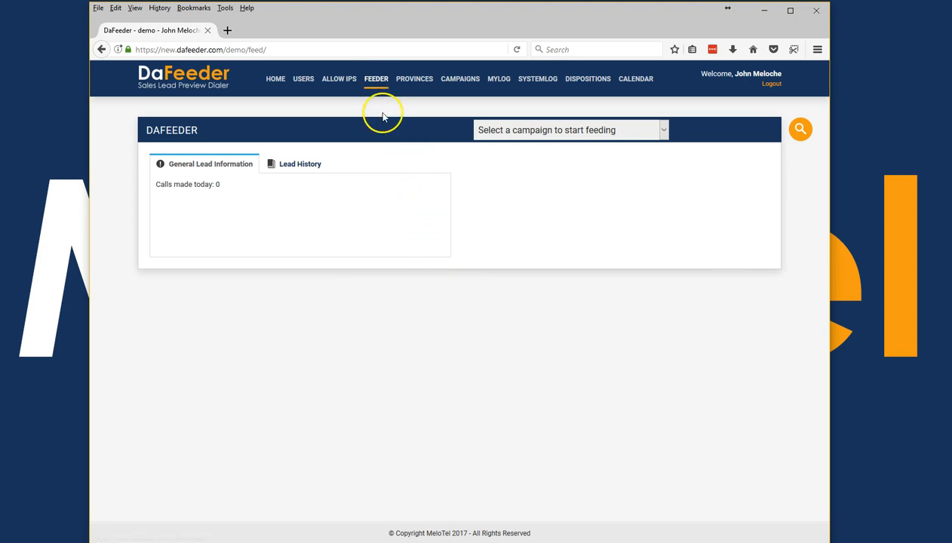
Choose Past Due Customers from the campaign dropdown to load its first lead.
{"action": "left_click", "coordinate": [569, 130]}
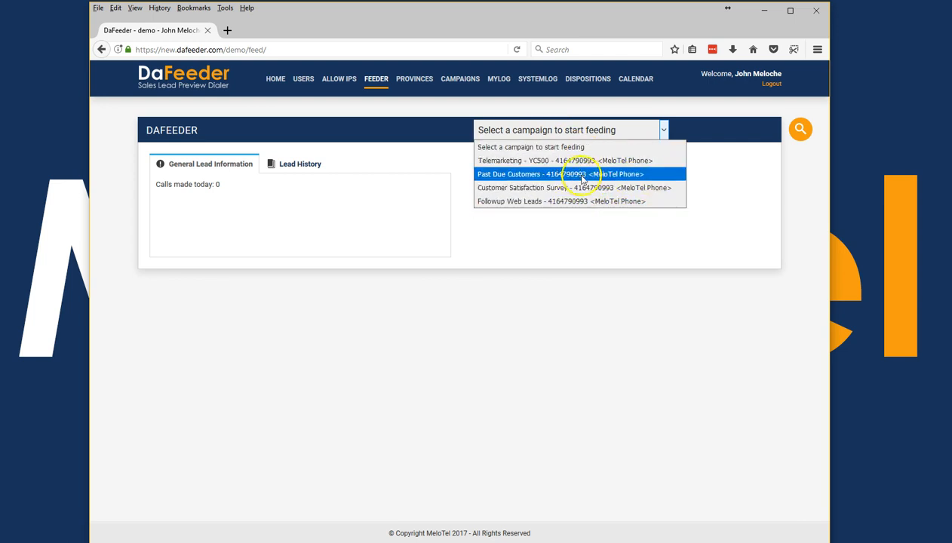
{"action": "left_click", "coordinate": [560, 175]}
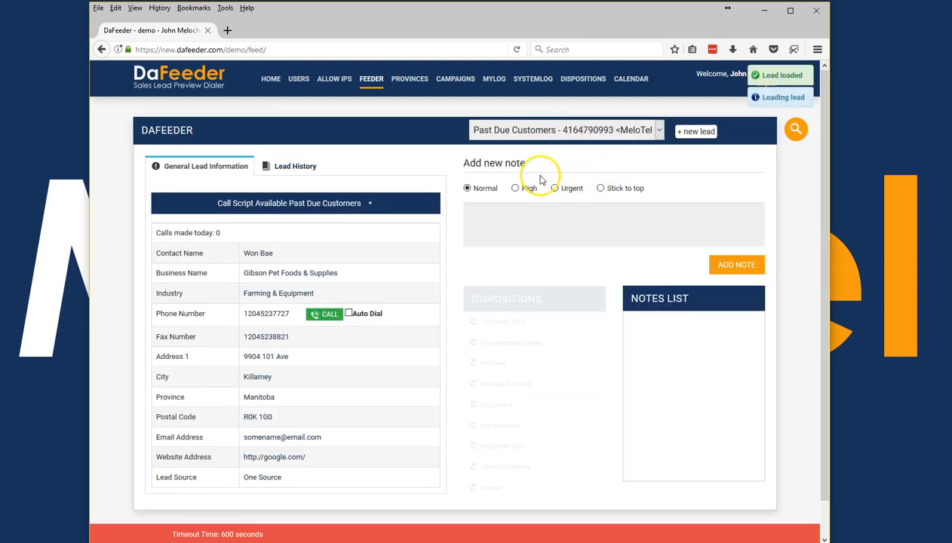
Edit and confirm the Business Name, view the Call Script, then open Lead History.
{"action": "scroll", "scroll_direction": "down", "scroll_amount": 3}
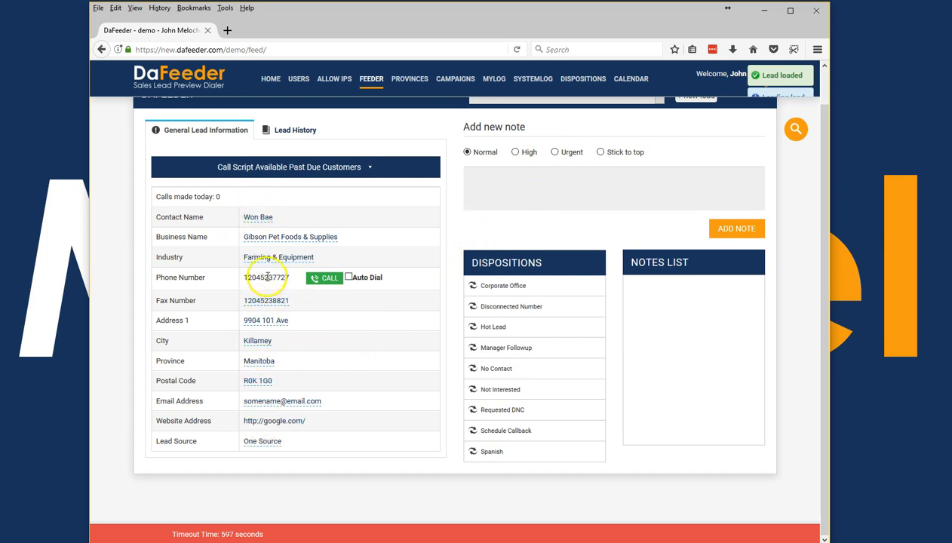
{"action": "left_click", "coordinate": [289, 237]}
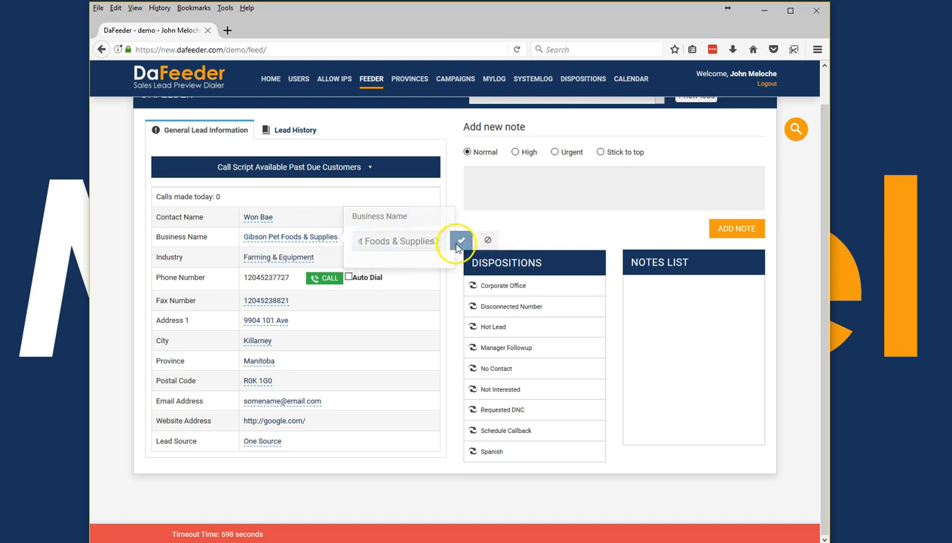
{"action": "left_click", "coordinate": [461, 240]}
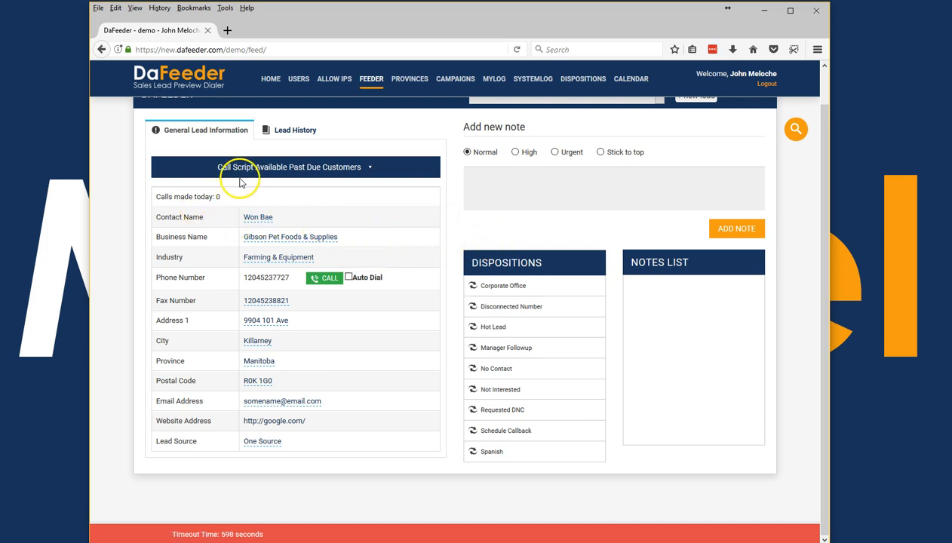
{"action": "left_click", "coordinate": [289, 167]}
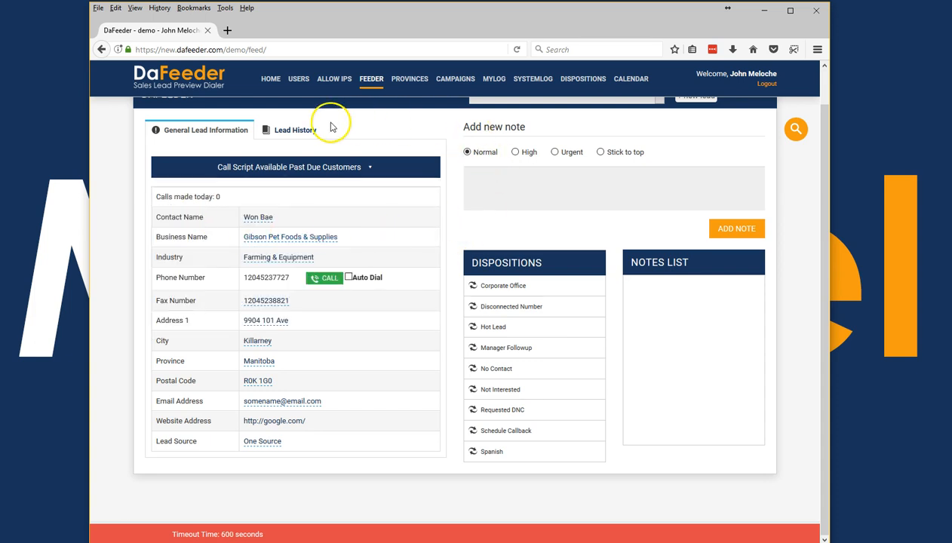
{"action": "left_click", "coordinate": [294, 130]}
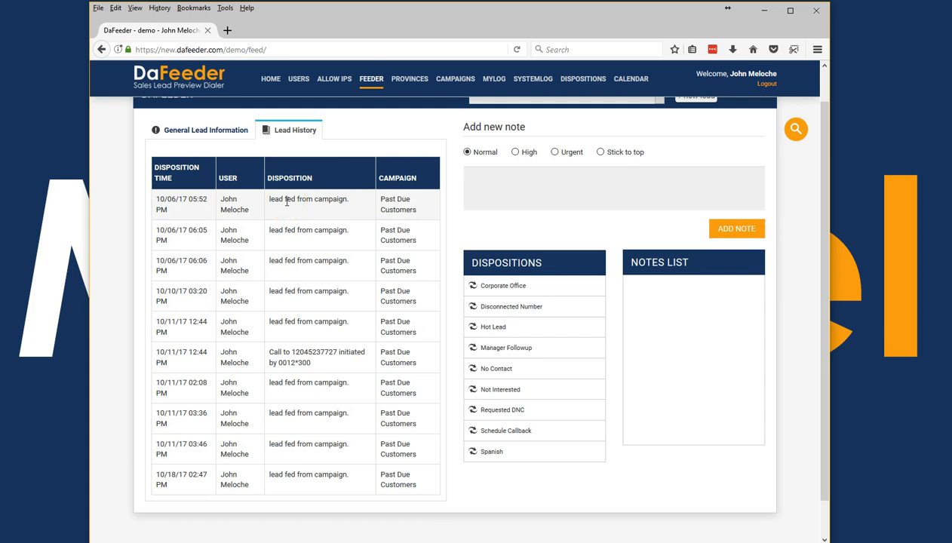
Switch to the General Lead Information tab.
{"action": "left_click", "coordinate": [205, 129]}
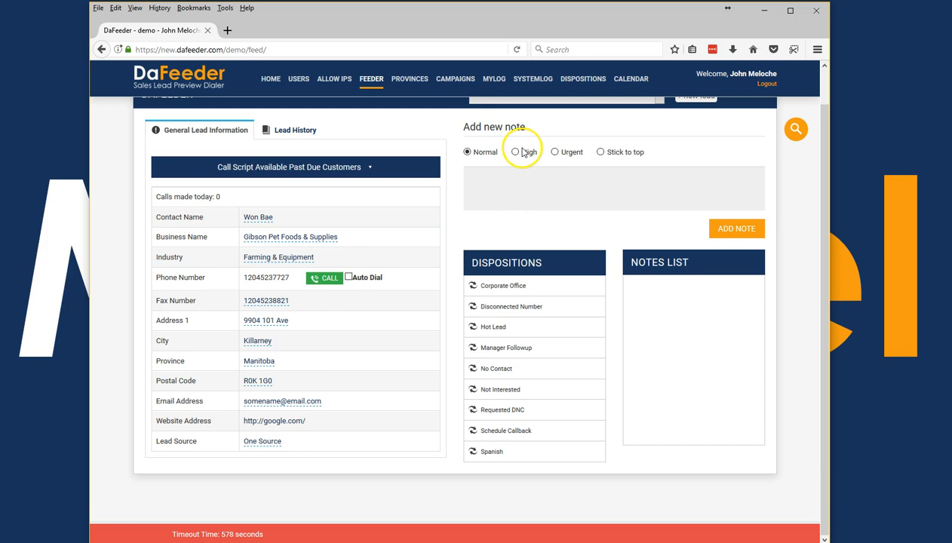
Add notes 'This guys cool' (stick to top) and 'Next note' (normal priority).
{"action": "left_click", "coordinate": [600, 152]}
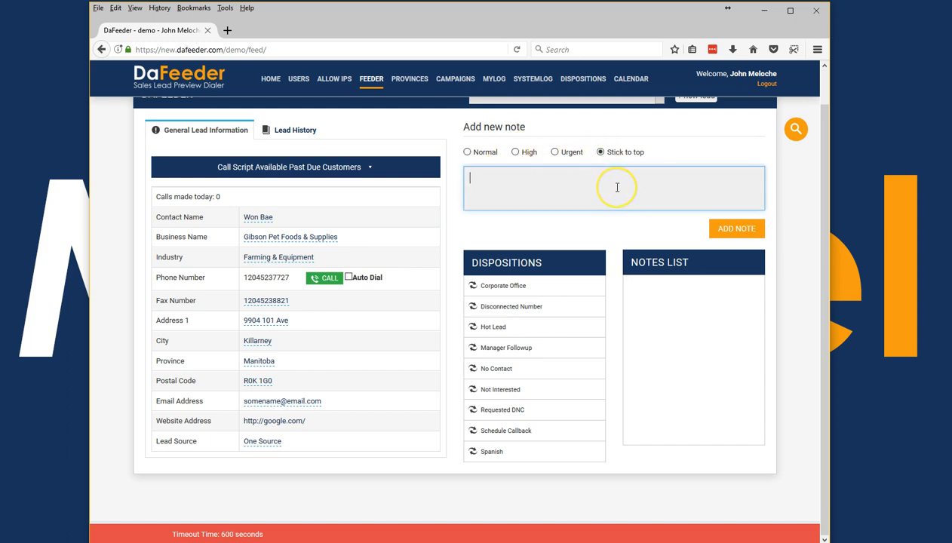
{"action": "type", "text": "This guys"}
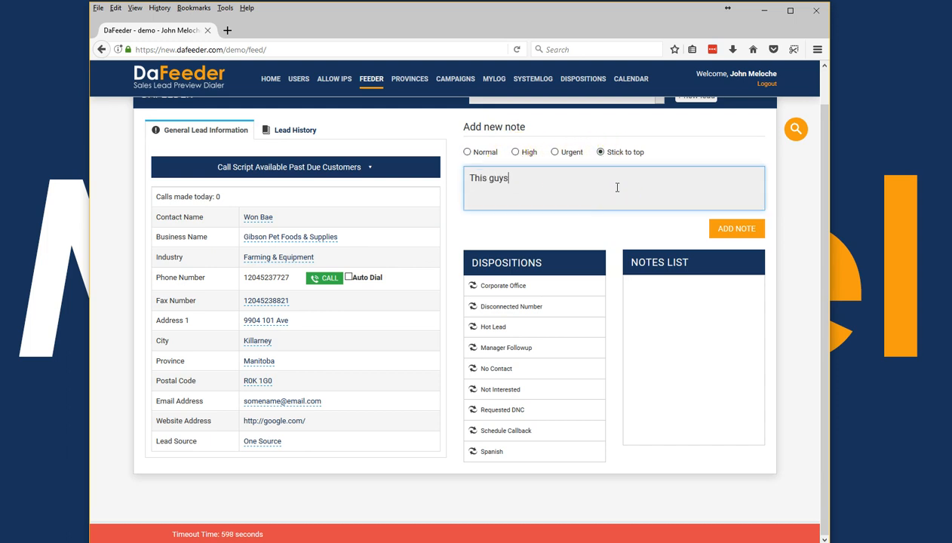
{"action": "type", "text": "cool"}
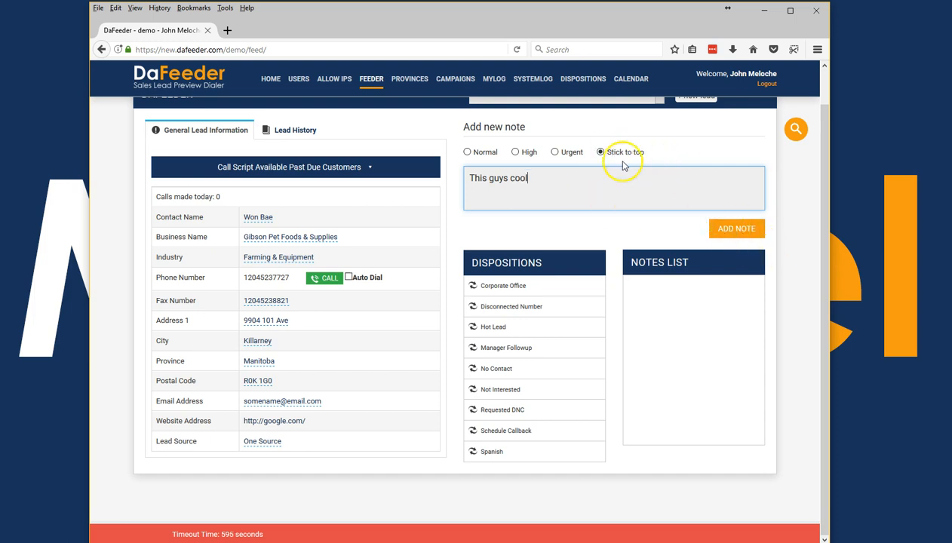
{"action": "left_click", "coordinate": [736, 229]}
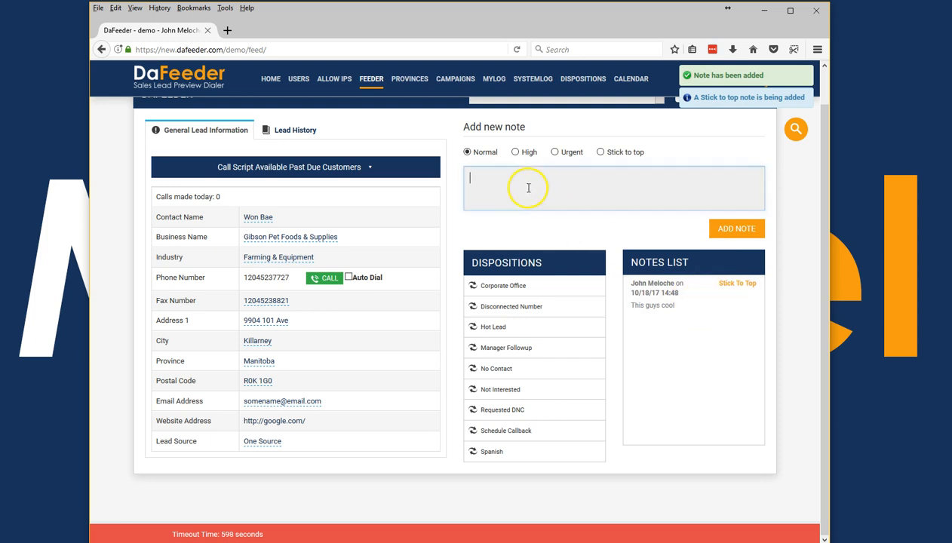
{"action": "type", "text": "Next note"}
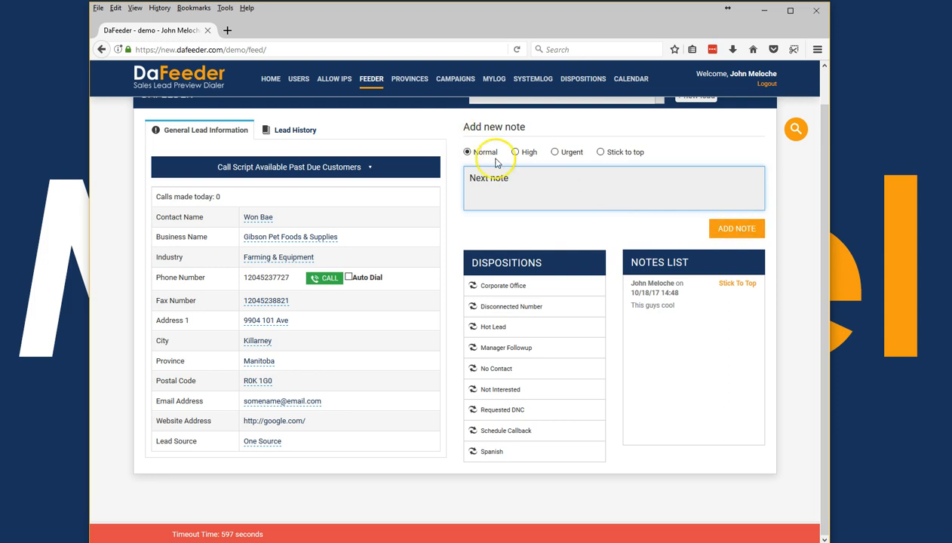
{"action": "left_click", "coordinate": [736, 229]}
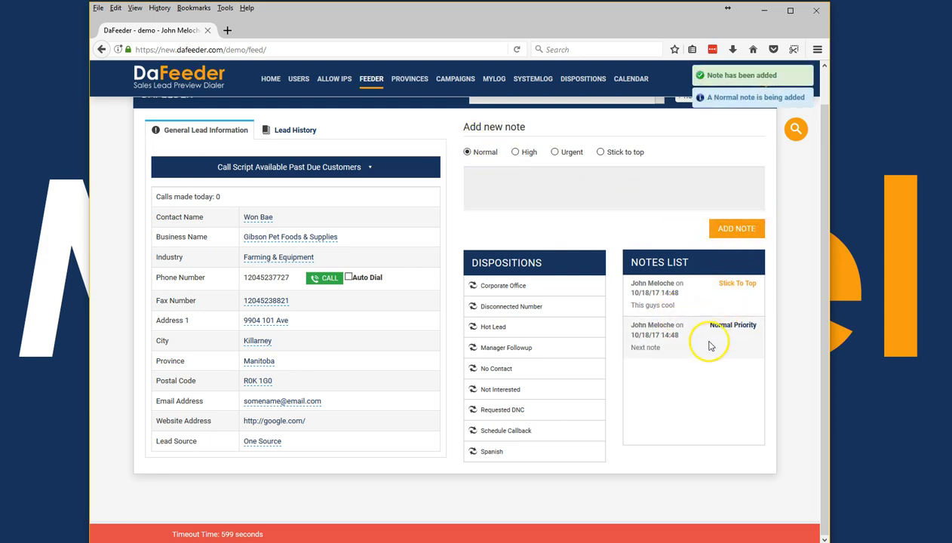
{"action": "mouse_move", "coordinate": [707, 290]}
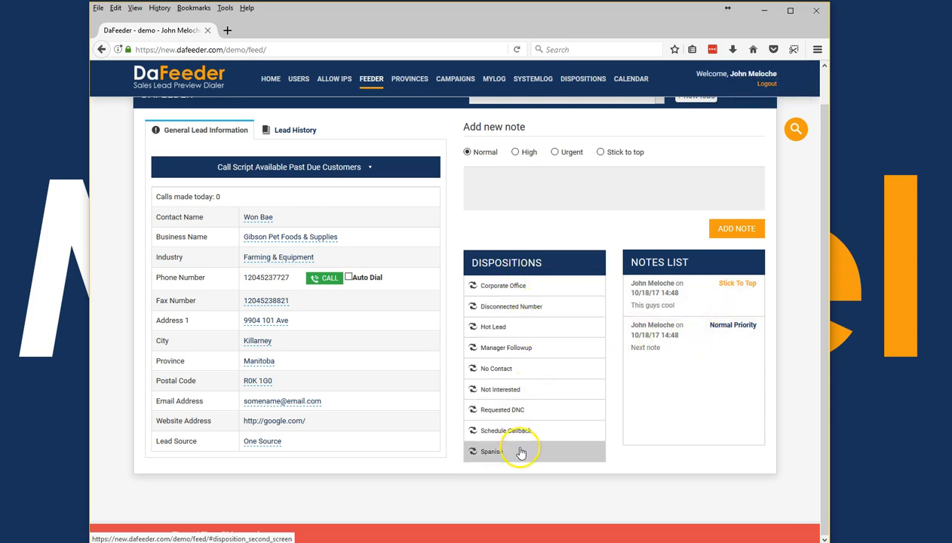
{"action": "mouse_move", "coordinate": [518, 326]}
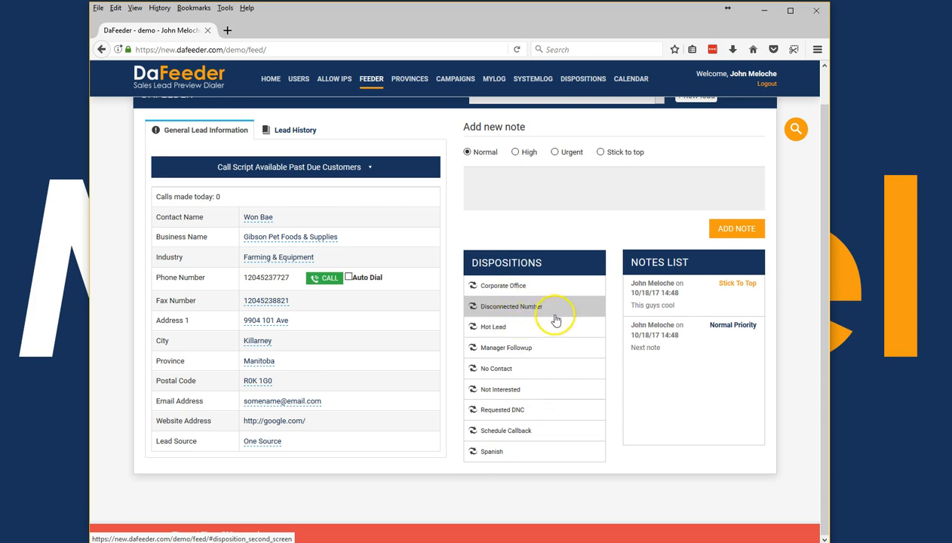
{"action": "mouse_move", "coordinate": [511, 368]}
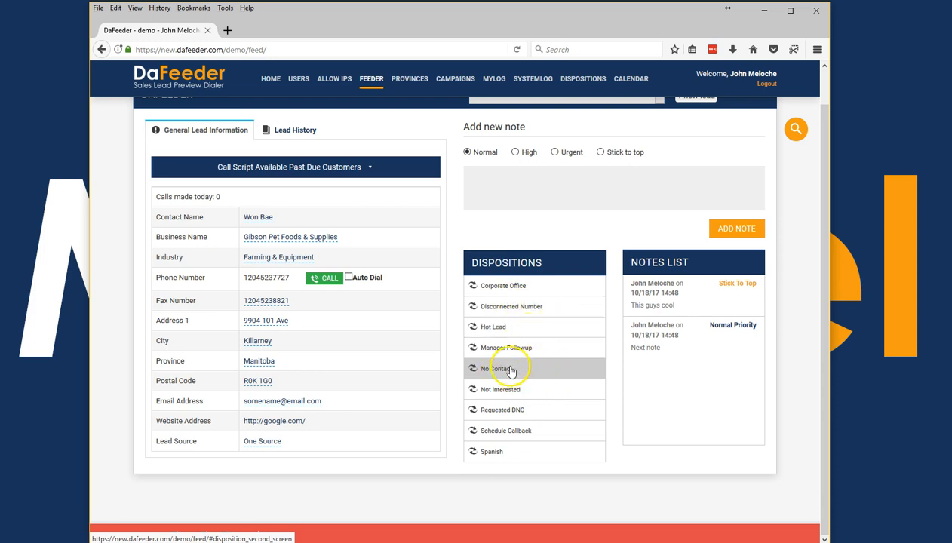
Set the lead's disposition to No Contact with a Gatekeeper note.
{"action": "left_click", "coordinate": [496, 368]}
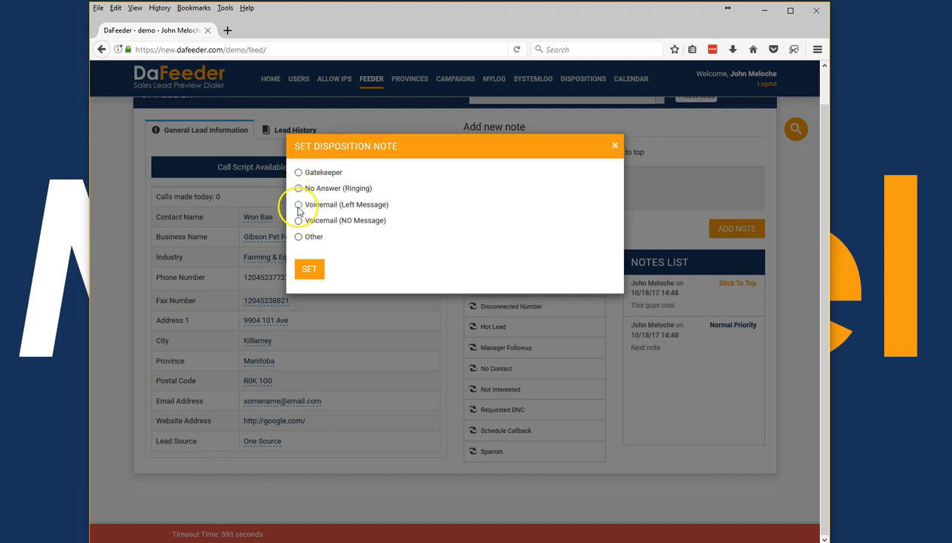
{"action": "mouse_move", "coordinate": [300, 186]}
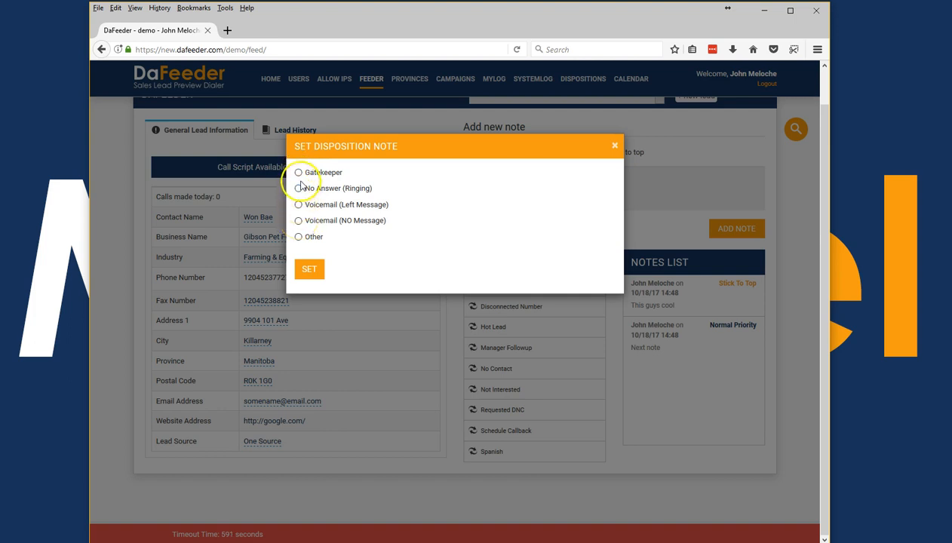
{"action": "left_click", "coordinate": [298, 172]}
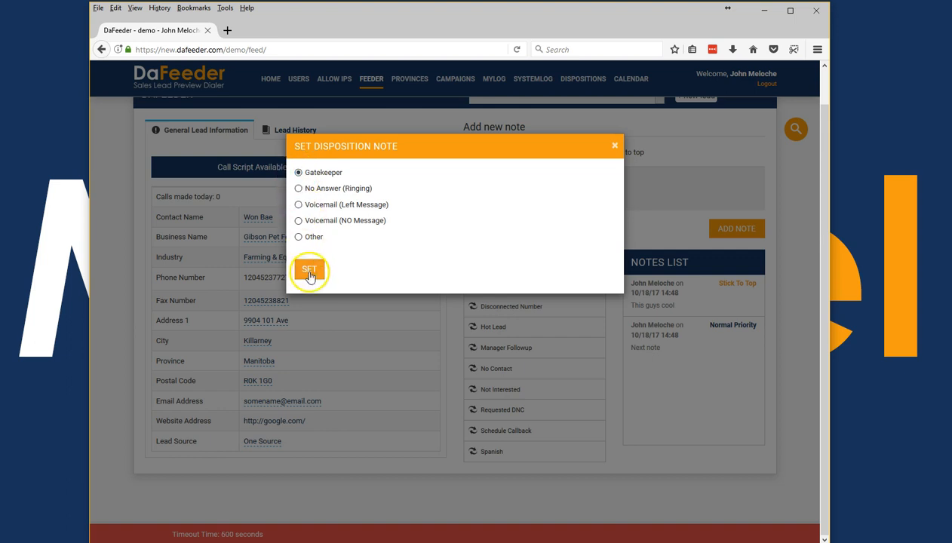
{"action": "left_click", "coordinate": [309, 269]}
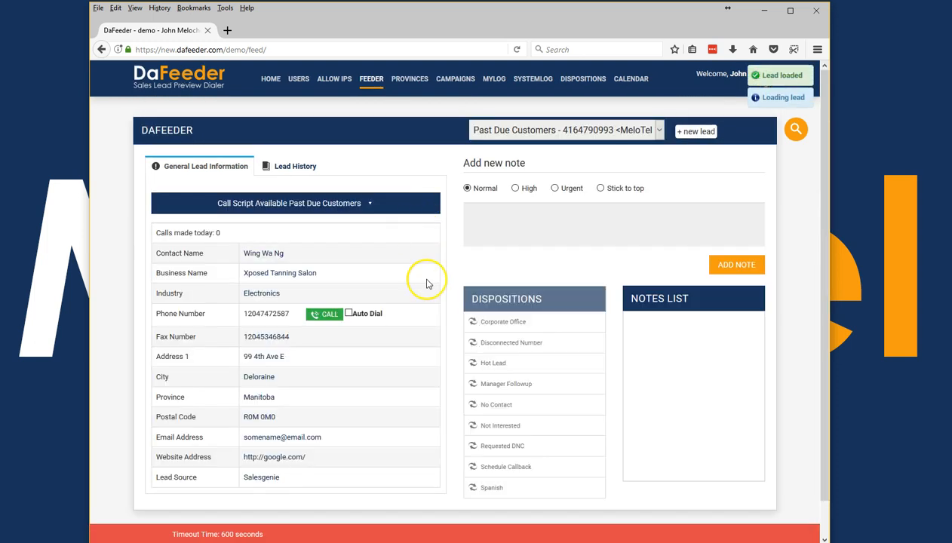
Pick a disposition for Xposed Tanning Salon and open the follow-up date field.
{"action": "scroll", "scroll_direction": "down", "scroll_amount": 3}
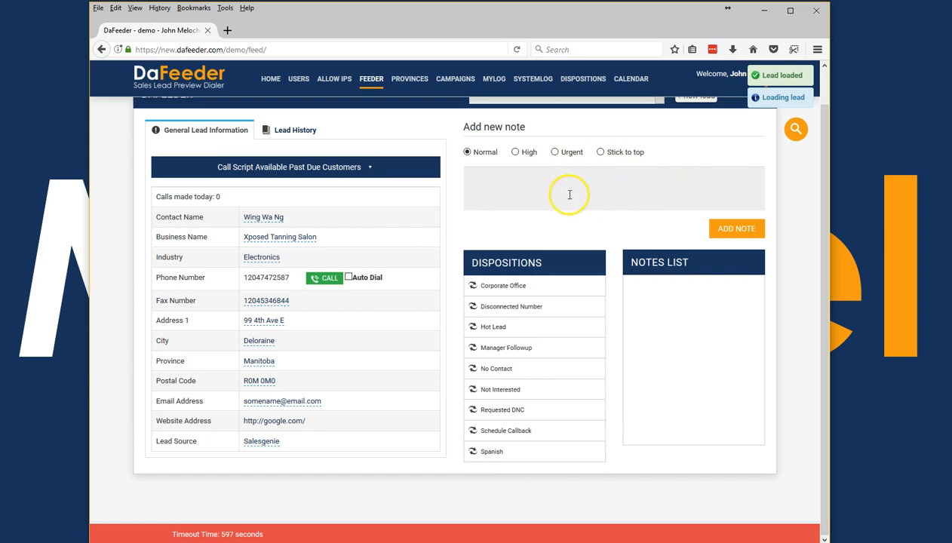
{"action": "left_click", "coordinate": [504, 390]}
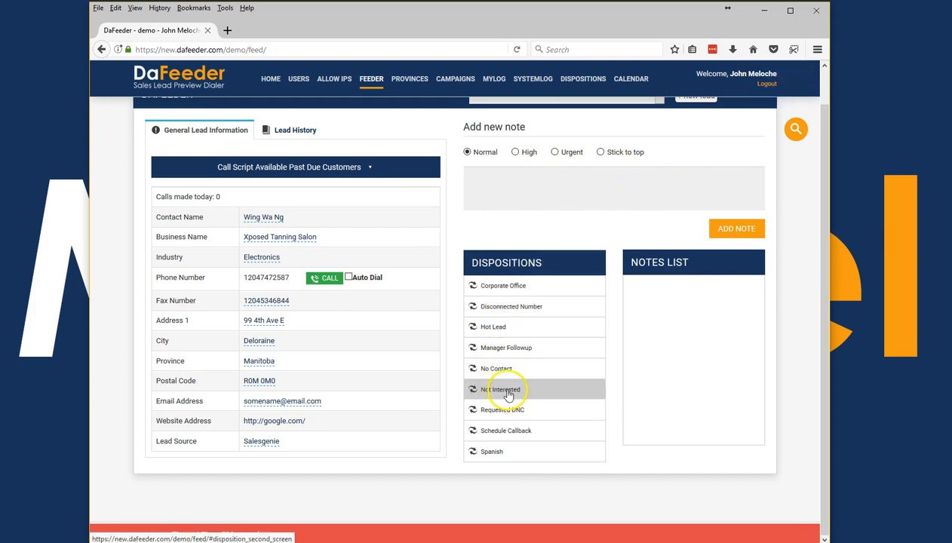
{"action": "left_click", "coordinate": [500, 389]}
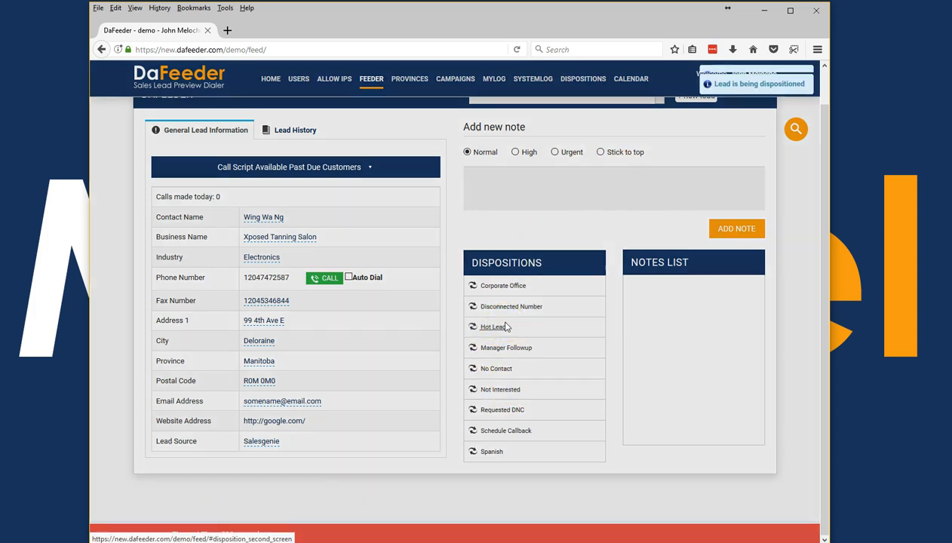
{"action": "left_click", "coordinate": [493, 326]}
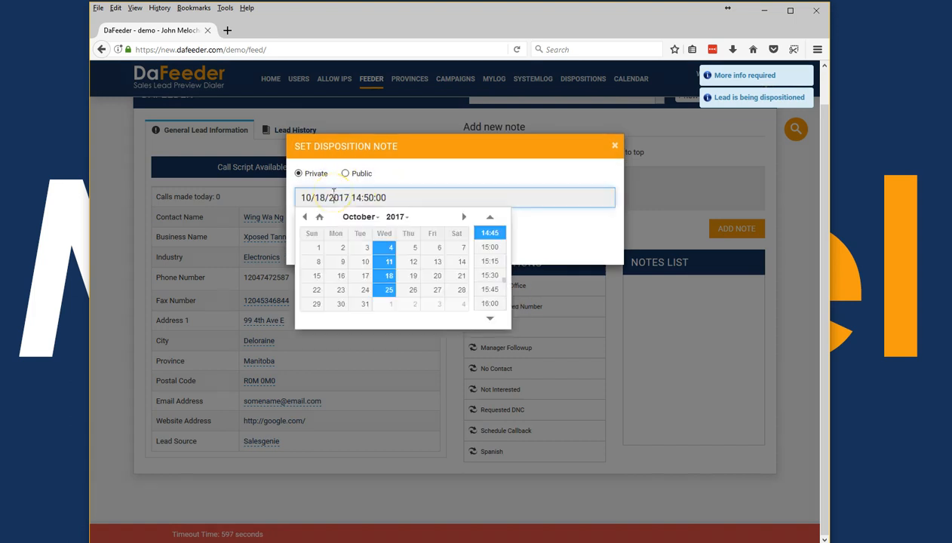
Pick the follow-up date and time in the calendar popup.
{"action": "left_click", "coordinate": [461, 290]}
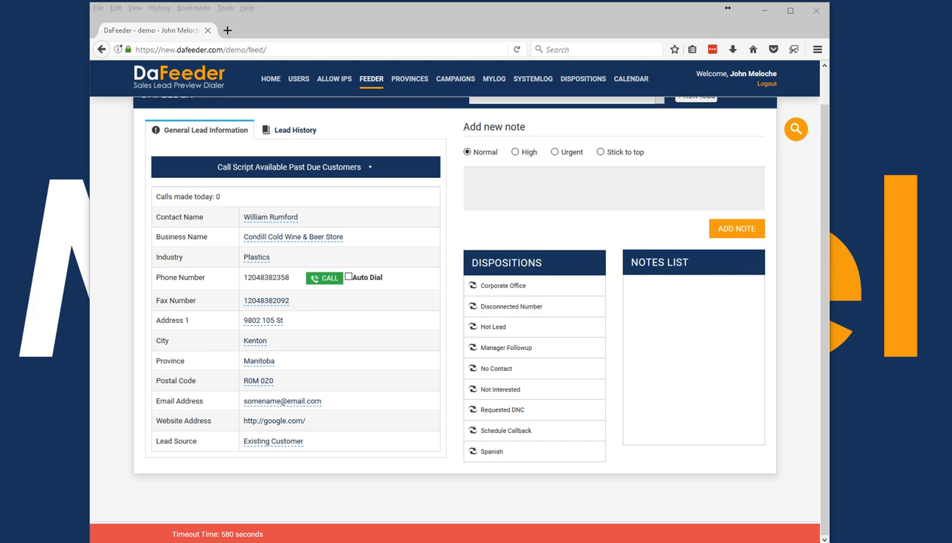
Open the Call Script panel, then navigate to the CAMPAIGNS page.
{"action": "left_click", "coordinate": [289, 166]}
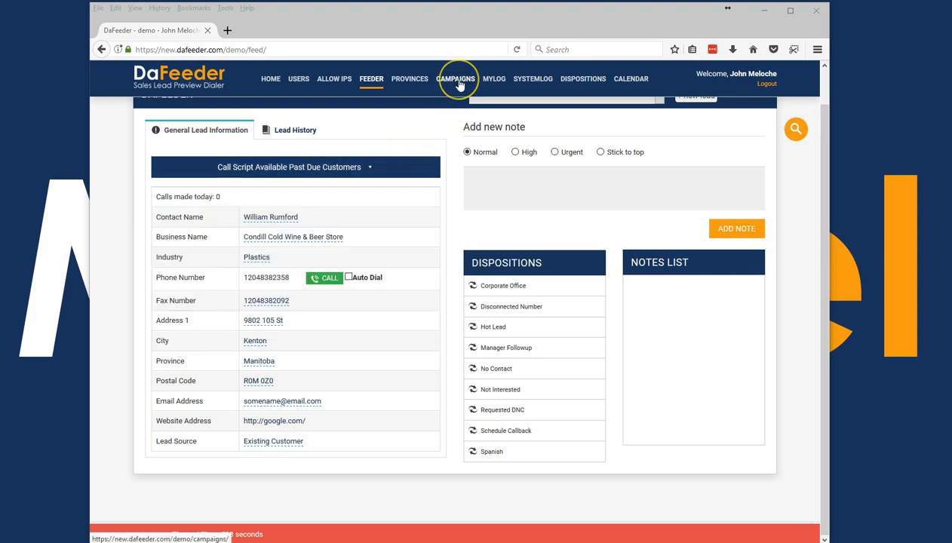
{"action": "left_click", "coordinate": [455, 78]}
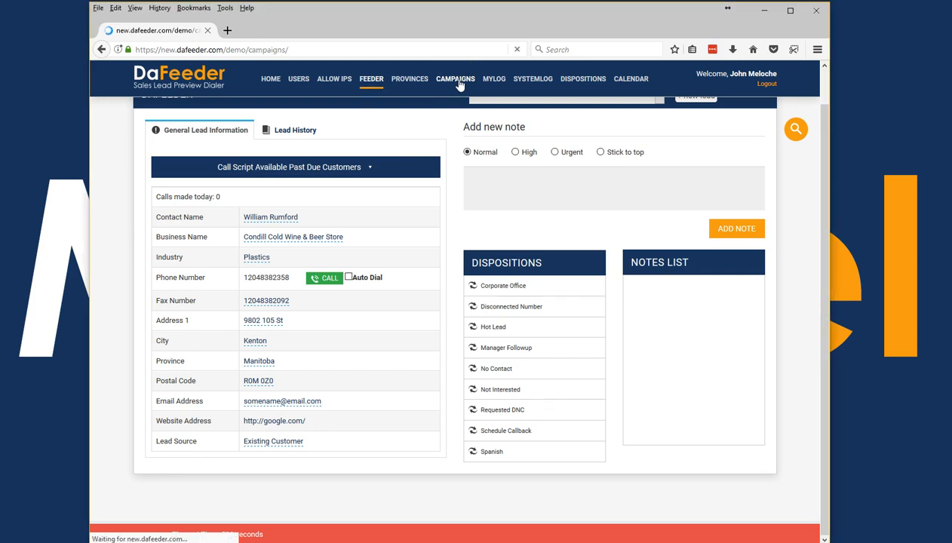
Upload some-lead-list.csv as the new campaign's lead file.
{"action": "left_click", "coordinate": [455, 79]}
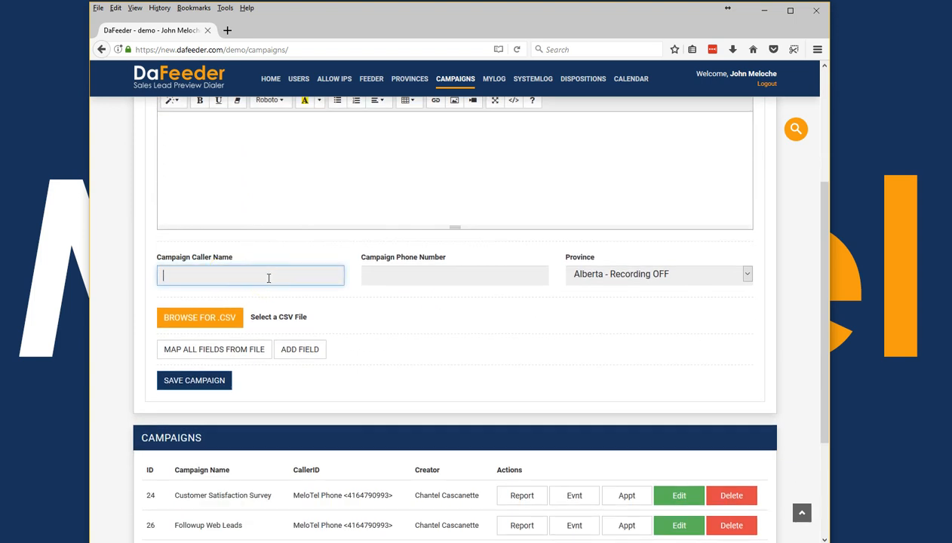
{"action": "mouse_move", "coordinate": [471, 276]}
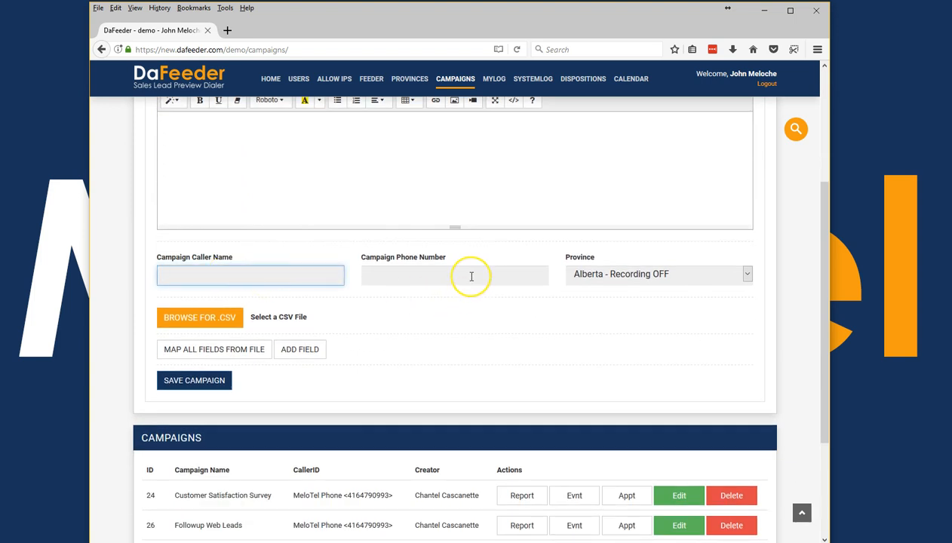
{"action": "left_click", "coordinate": [657, 274]}
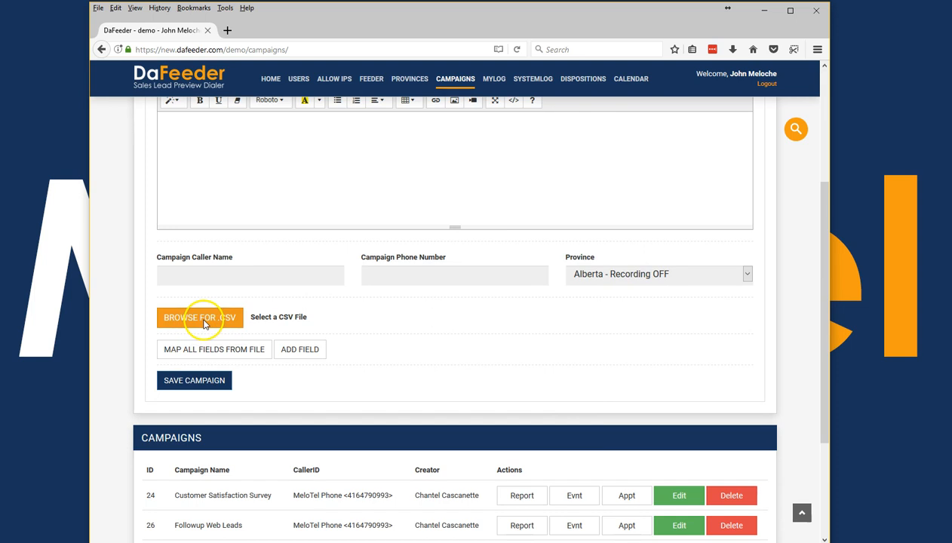
{"action": "left_click", "coordinate": [200, 317]}
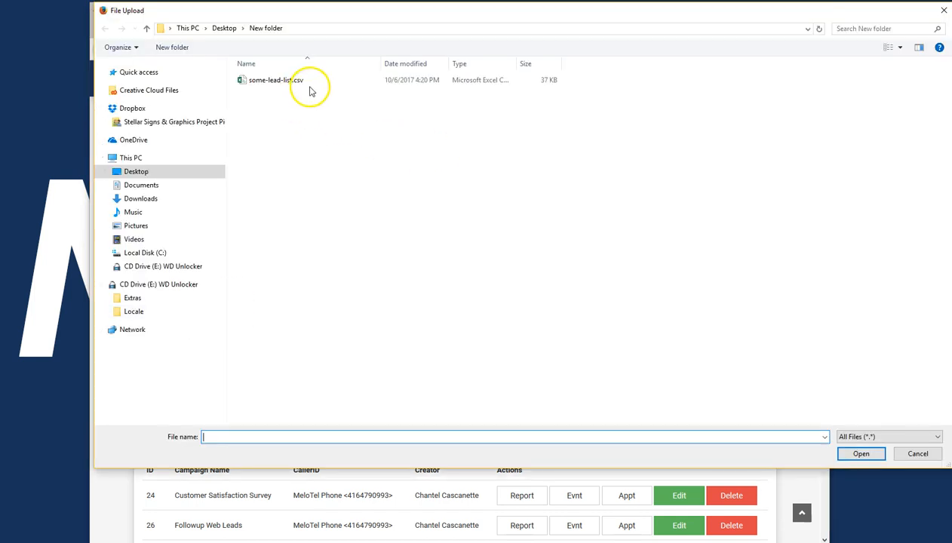
{"action": "left_click", "coordinate": [861, 453]}
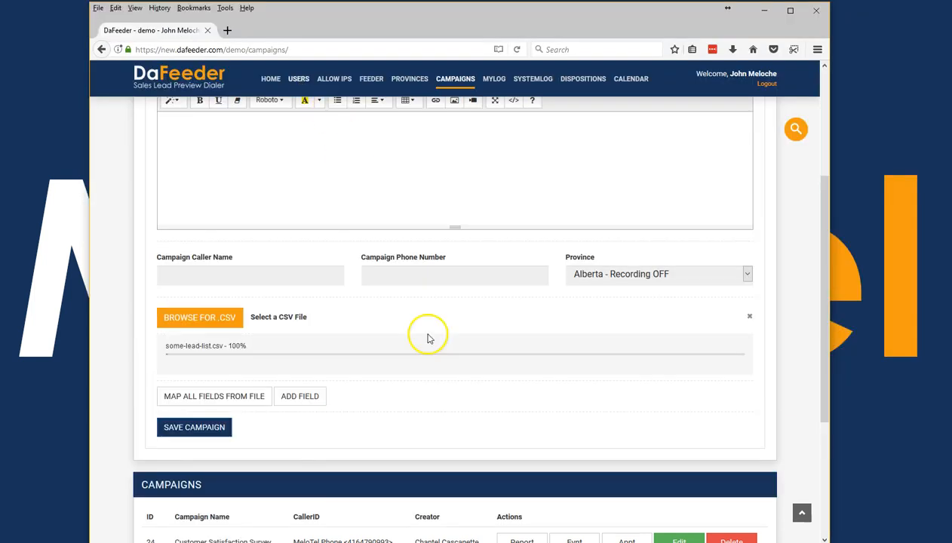
Auto-map all lead fields from the CSV file and scroll through the resulting column mappings.
{"action": "left_click", "coordinate": [214, 396]}
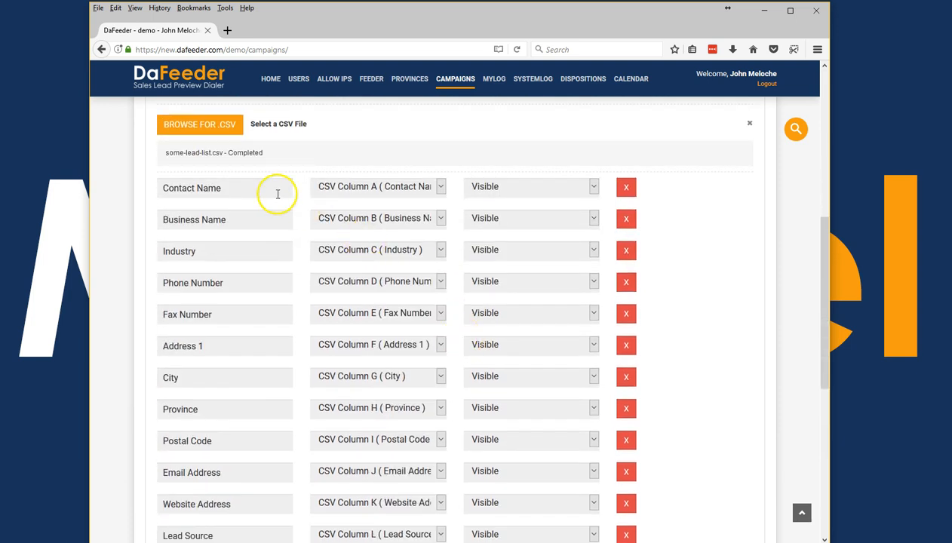
{"action": "mouse_move", "coordinate": [256, 191]}
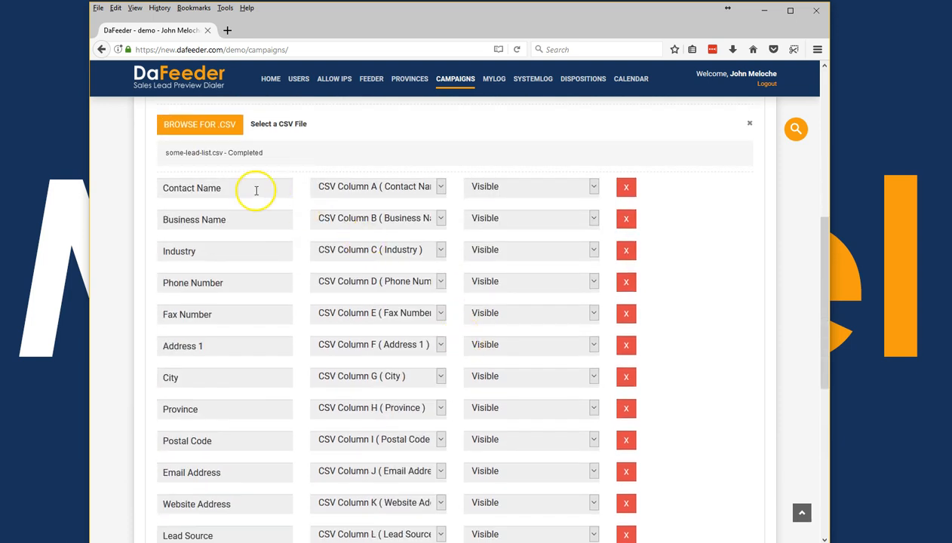
{"action": "scroll", "scroll_direction": "down", "scroll_amount": 3}
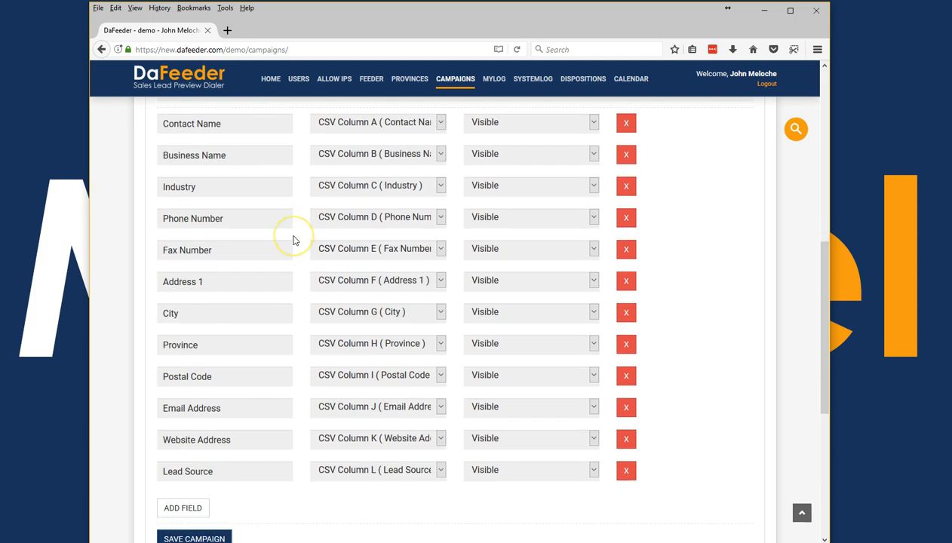
{"action": "mouse_move", "coordinate": [246, 297]}
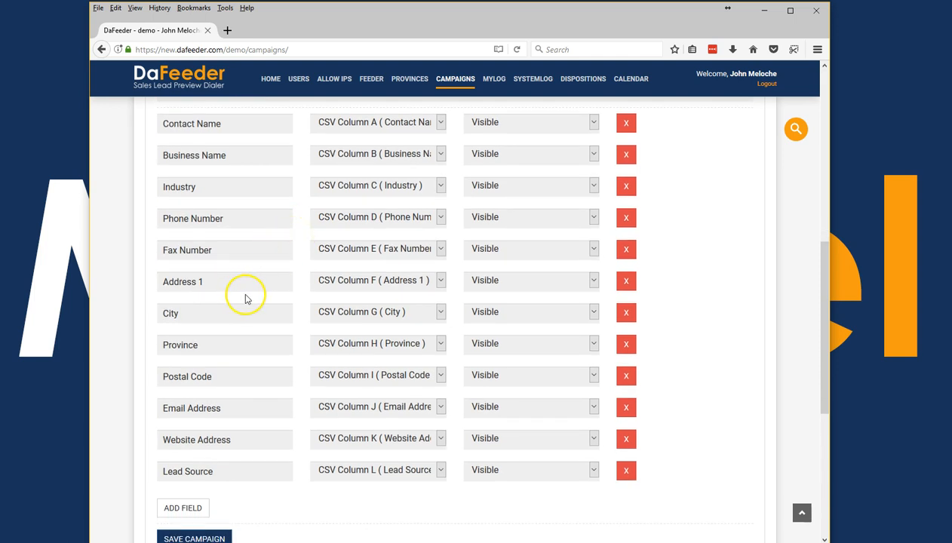
{"action": "scroll", "scroll_direction": "down", "scroll_amount": 3}
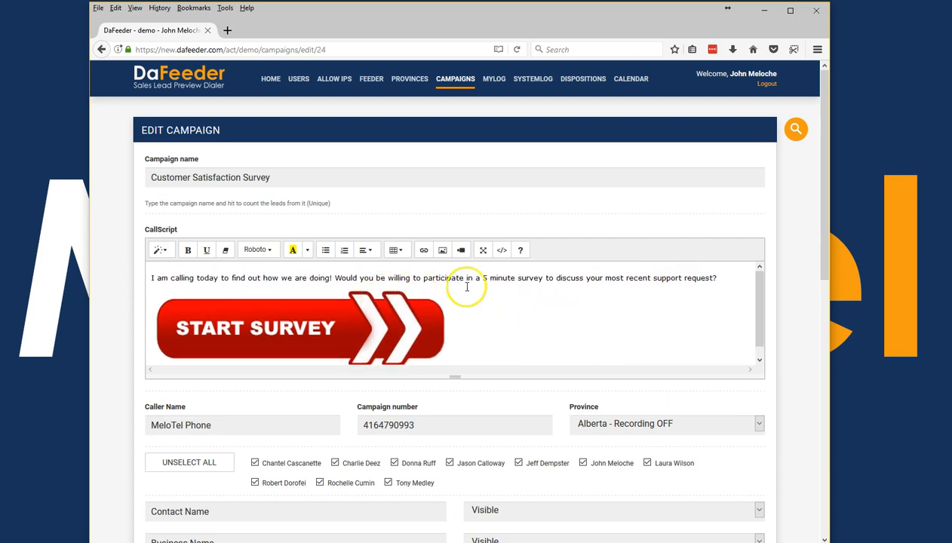
{"action": "mouse_move", "coordinate": [103, 318]}
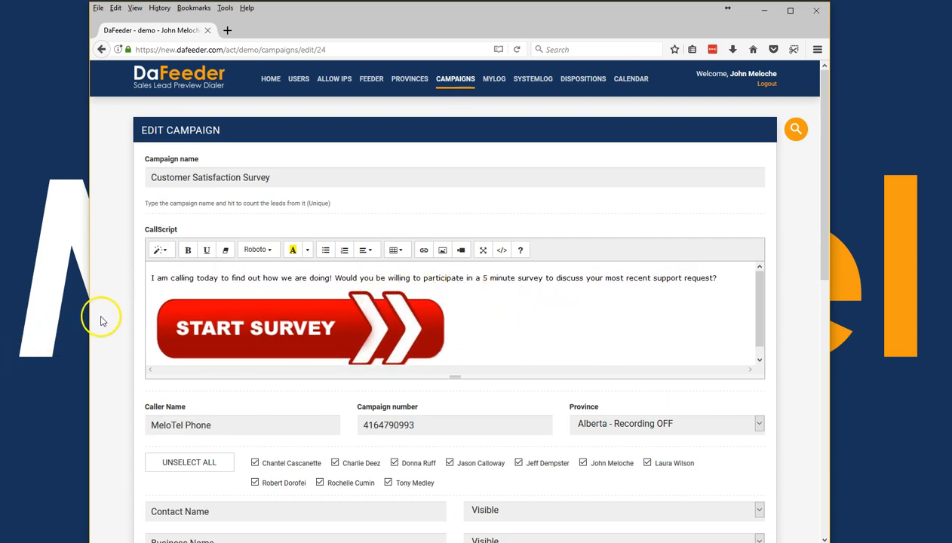
Scroll through the Customer Satisfaction Survey campaign settings, then go to Dispositions.
{"action": "scroll", "scroll_direction": "down", "scroll_amount": 3}
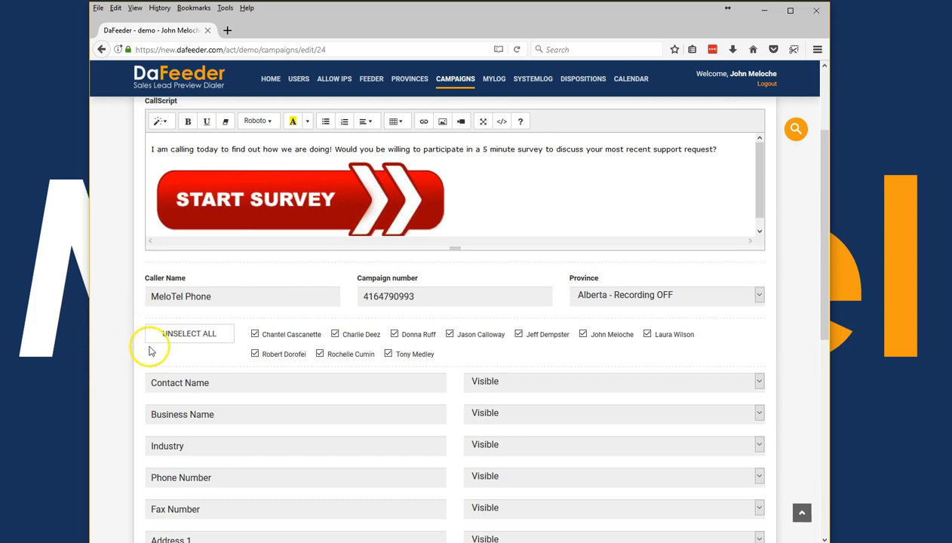
{"action": "scroll", "scroll_direction": "down", "scroll_amount": 3}
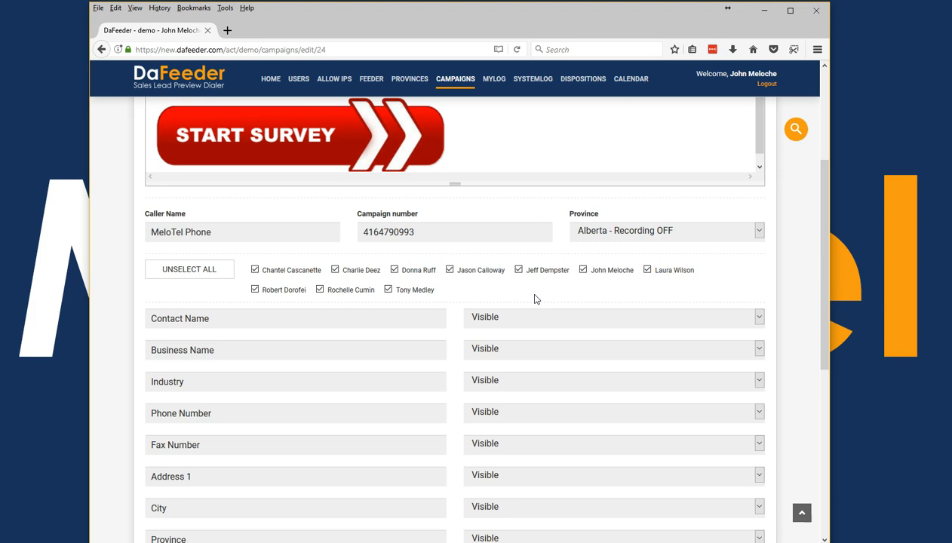
{"action": "scroll", "scroll_direction": "down", "scroll_amount": 3}
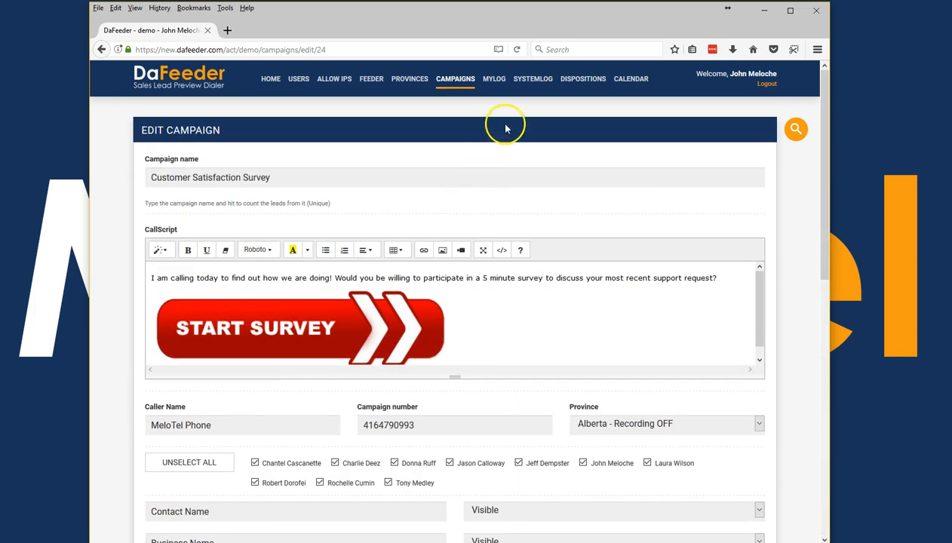
{"action": "left_click", "coordinate": [583, 78]}
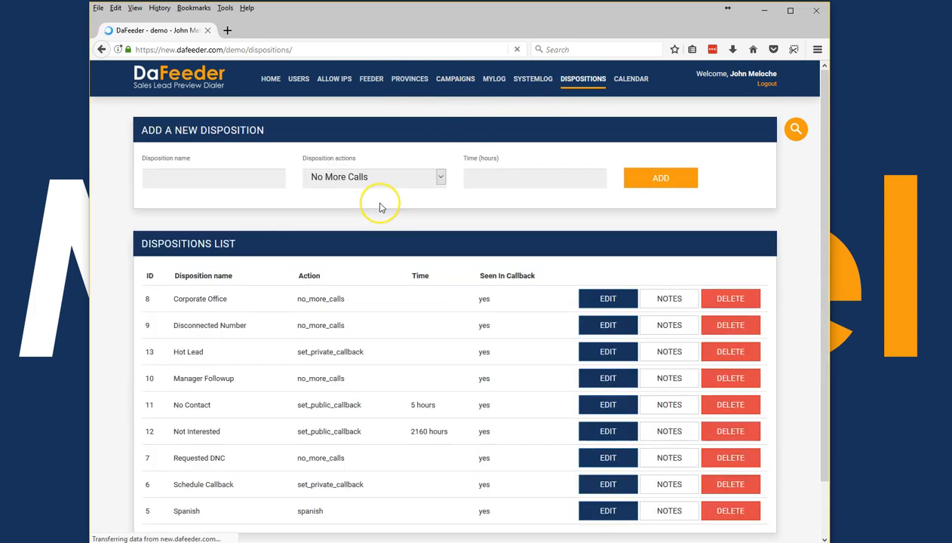
Look over the Dispositions List, then open the October 2017 callback calendar.
{"action": "left_click", "coordinate": [594, 274]}
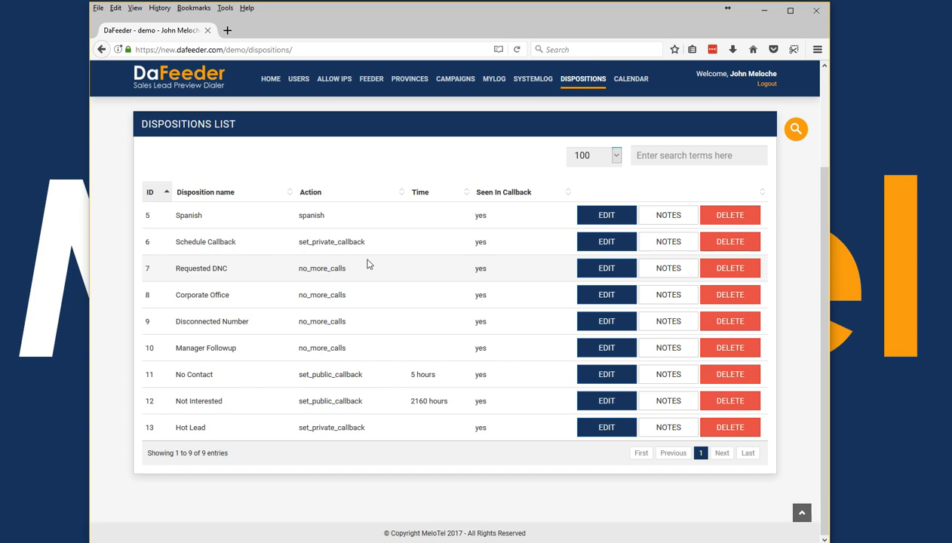
{"action": "left_click", "coordinate": [631, 79]}
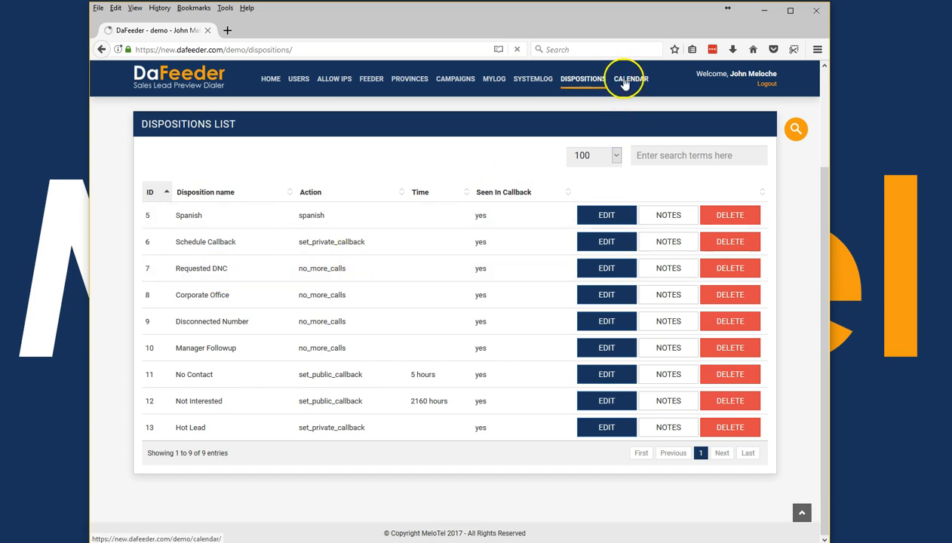
{"action": "left_click", "coordinate": [630, 78]}
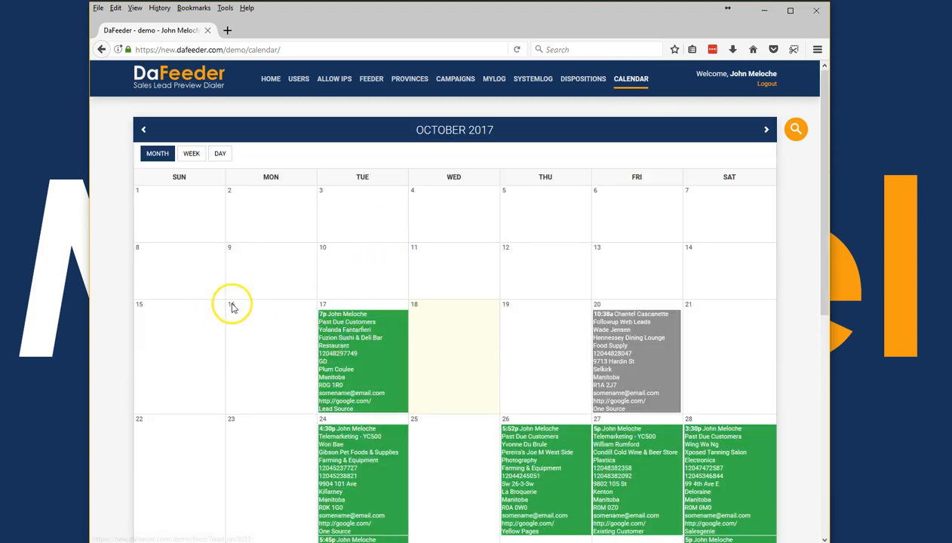
Scroll the October calendar to the Fuzion Sushi & Deli Bar callback.
{"action": "scroll", "scroll_direction": "down", "scroll_amount": 3}
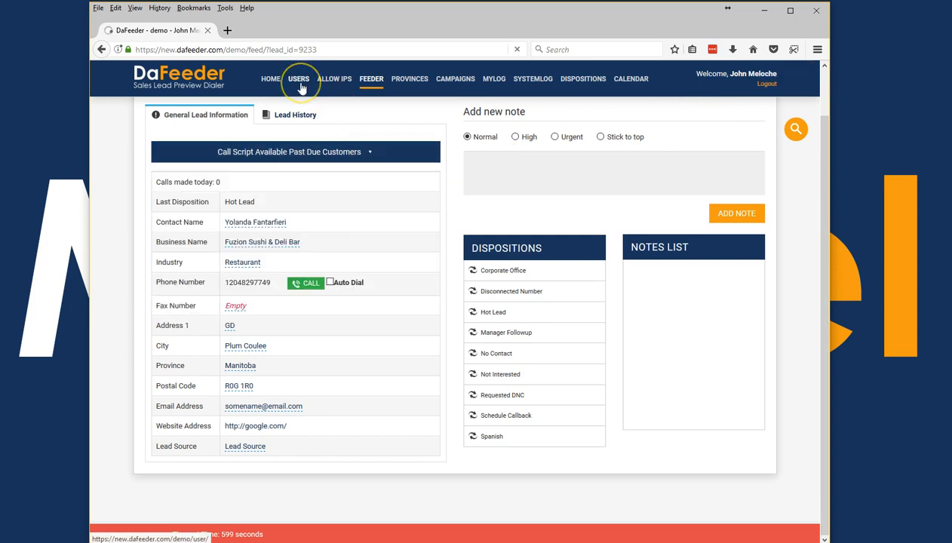
{"action": "left_click", "coordinate": [299, 79]}
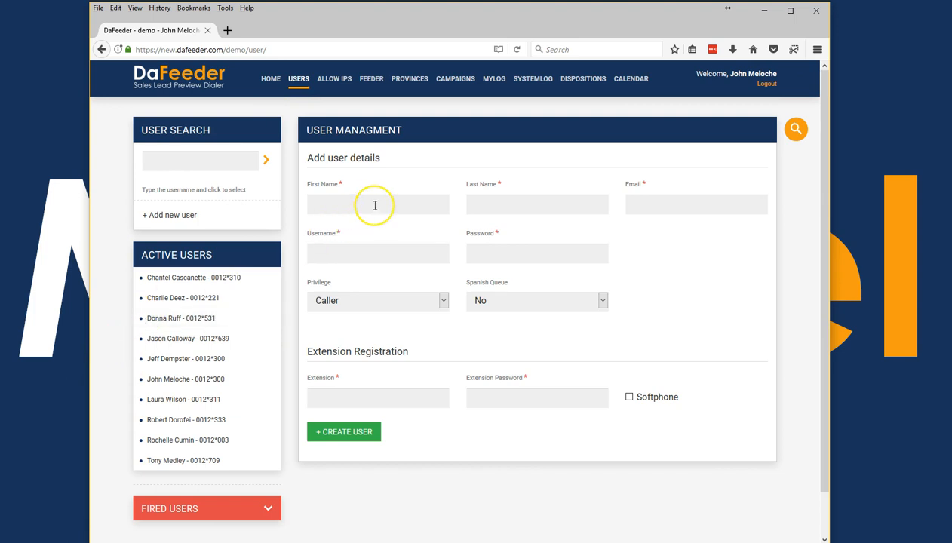
{"action": "mouse_move", "coordinate": [630, 294]}
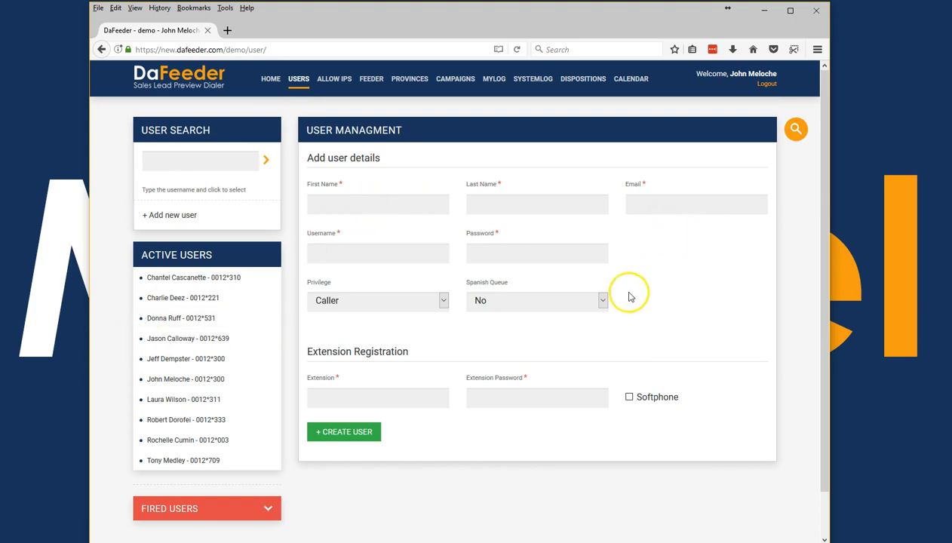
{"action": "left_click", "coordinate": [377, 300]}
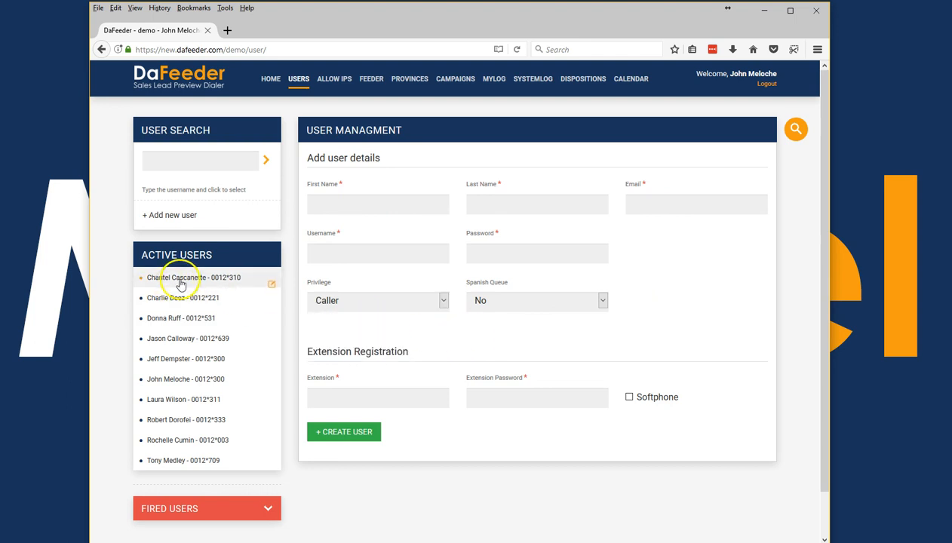
{"action": "left_click", "coordinate": [193, 278]}
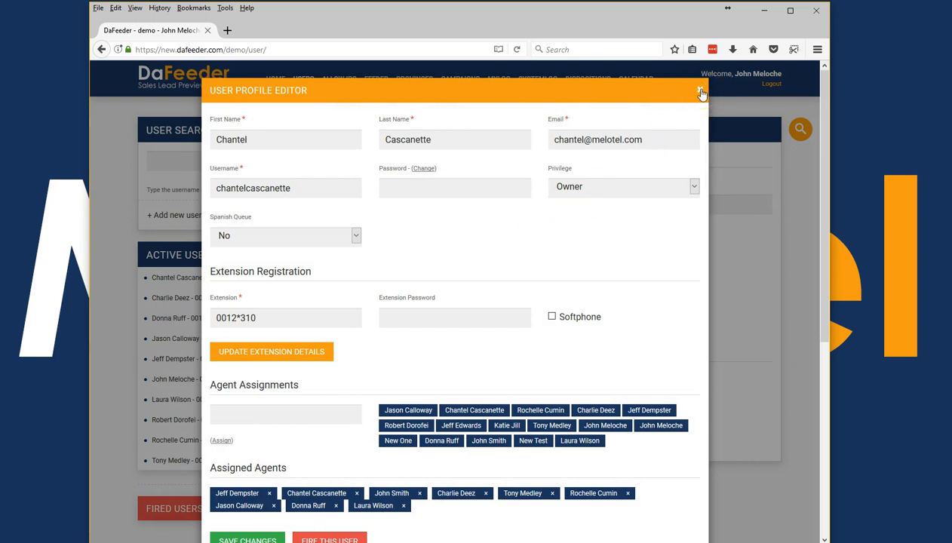
{"action": "left_click", "coordinate": [701, 92]}
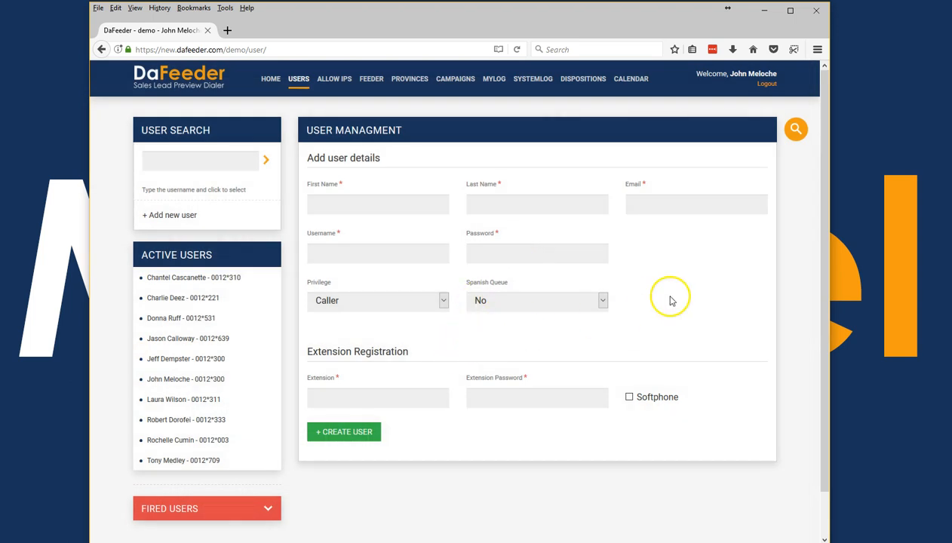
{"action": "mouse_move", "coordinate": [522, 334]}
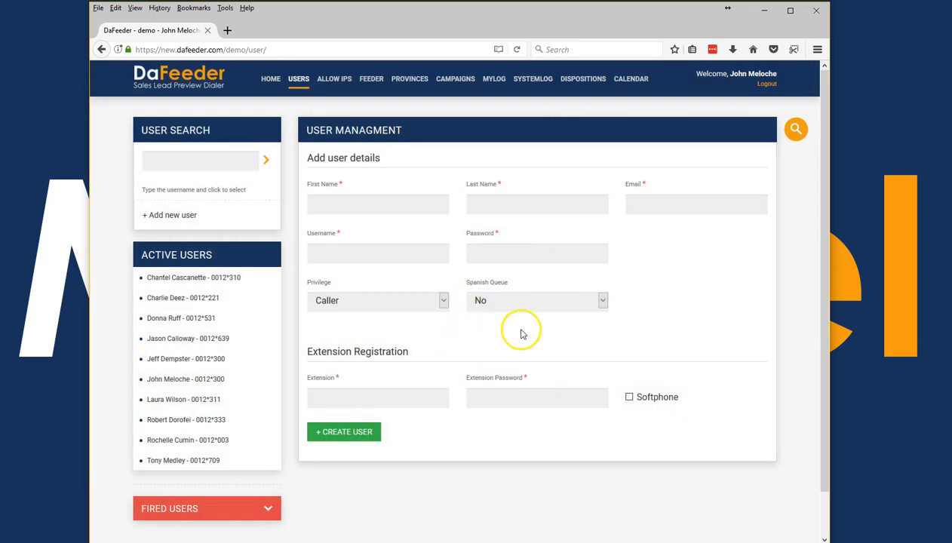
{"action": "mouse_move", "coordinate": [477, 307]}
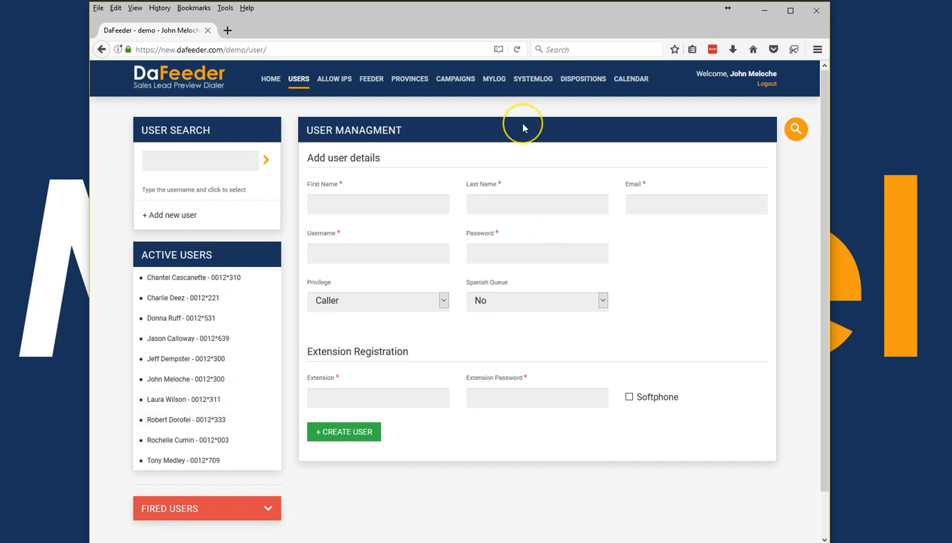
{"action": "mouse_move", "coordinate": [509, 134]}
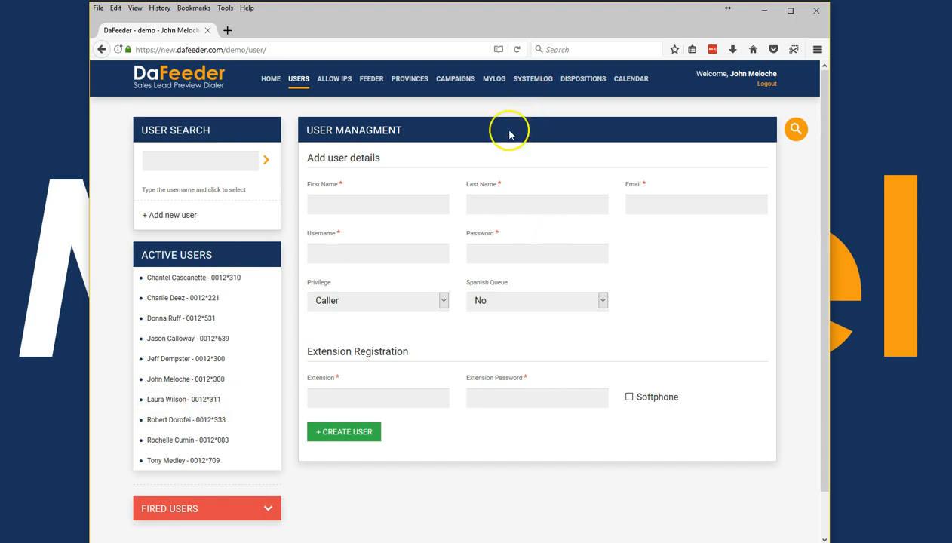